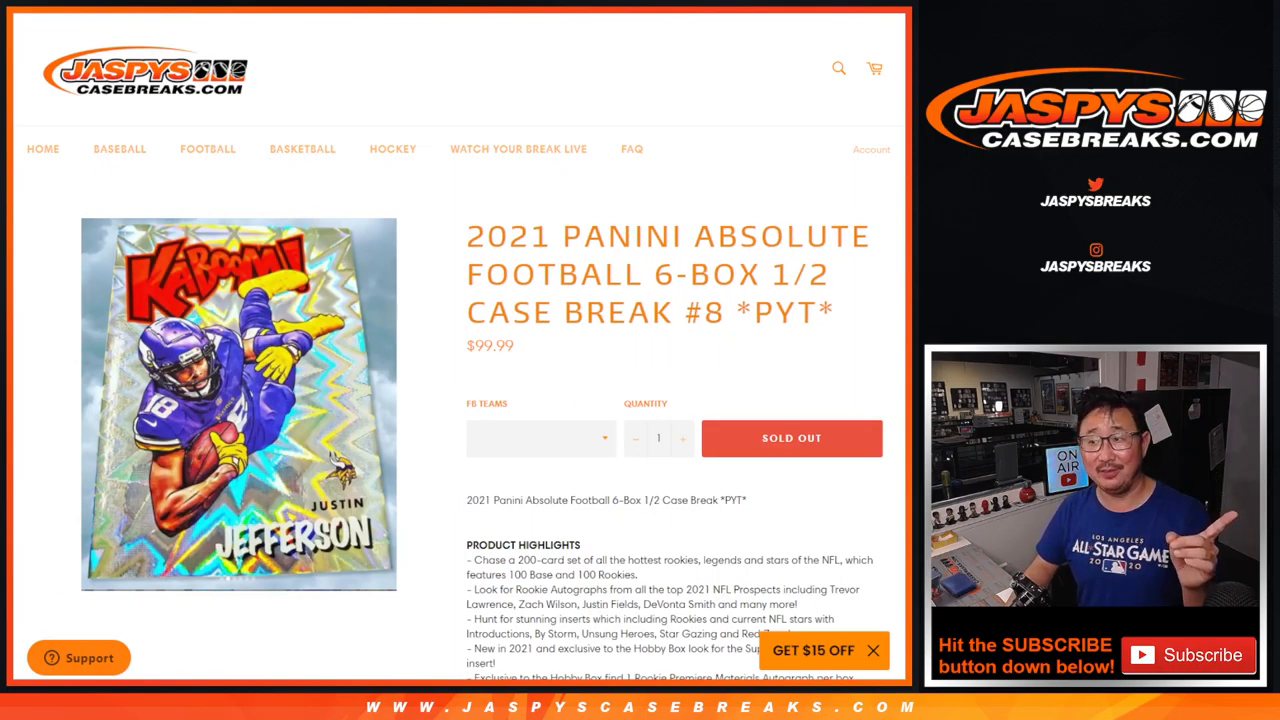
# Step: Scroll the product page to find the list of team abbreviations (ARI, GB, LAR, DET, IND, LV, NO, NYG…)
pyautogui.scroll(-3)
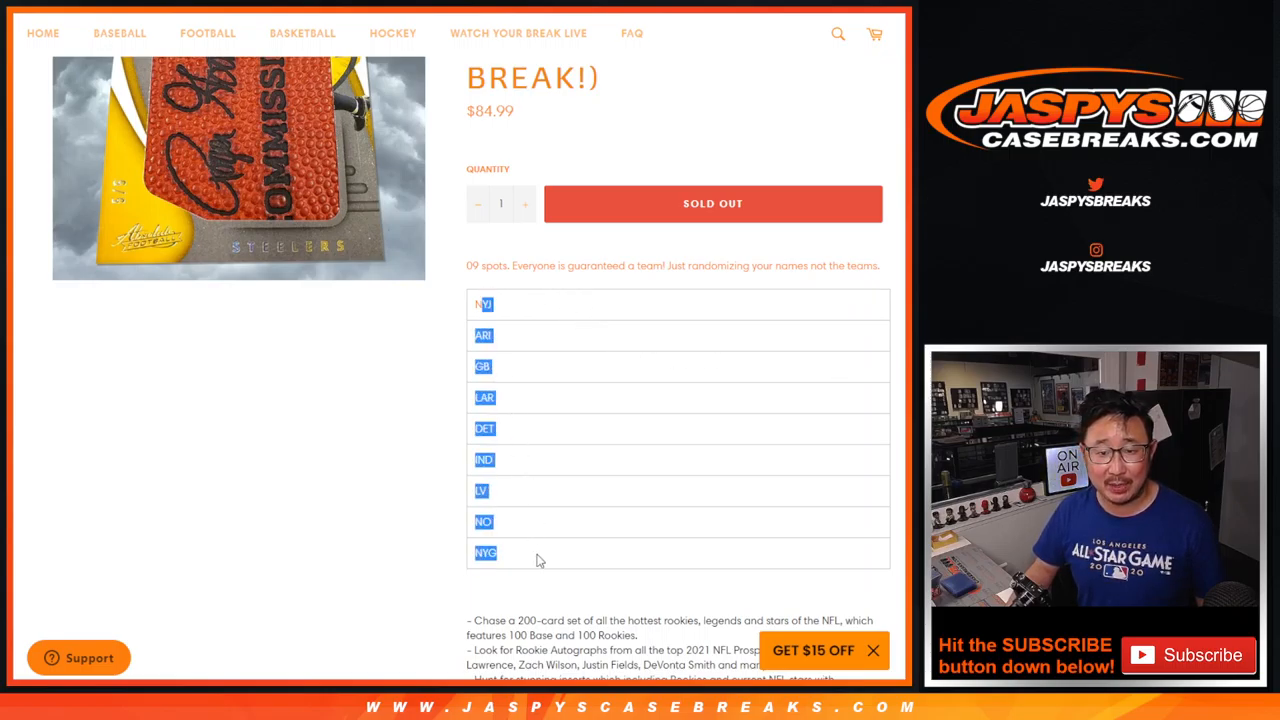
pyautogui.scroll(3)
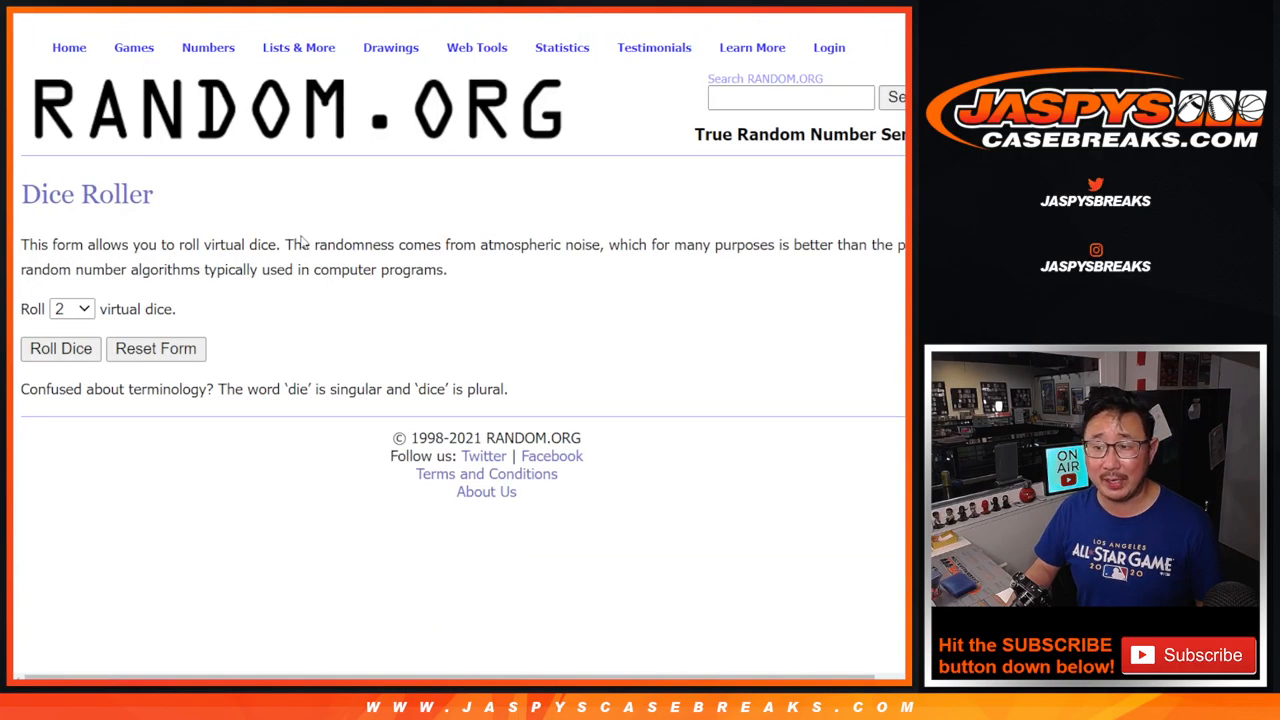
pyautogui.moveTo(110, 302)
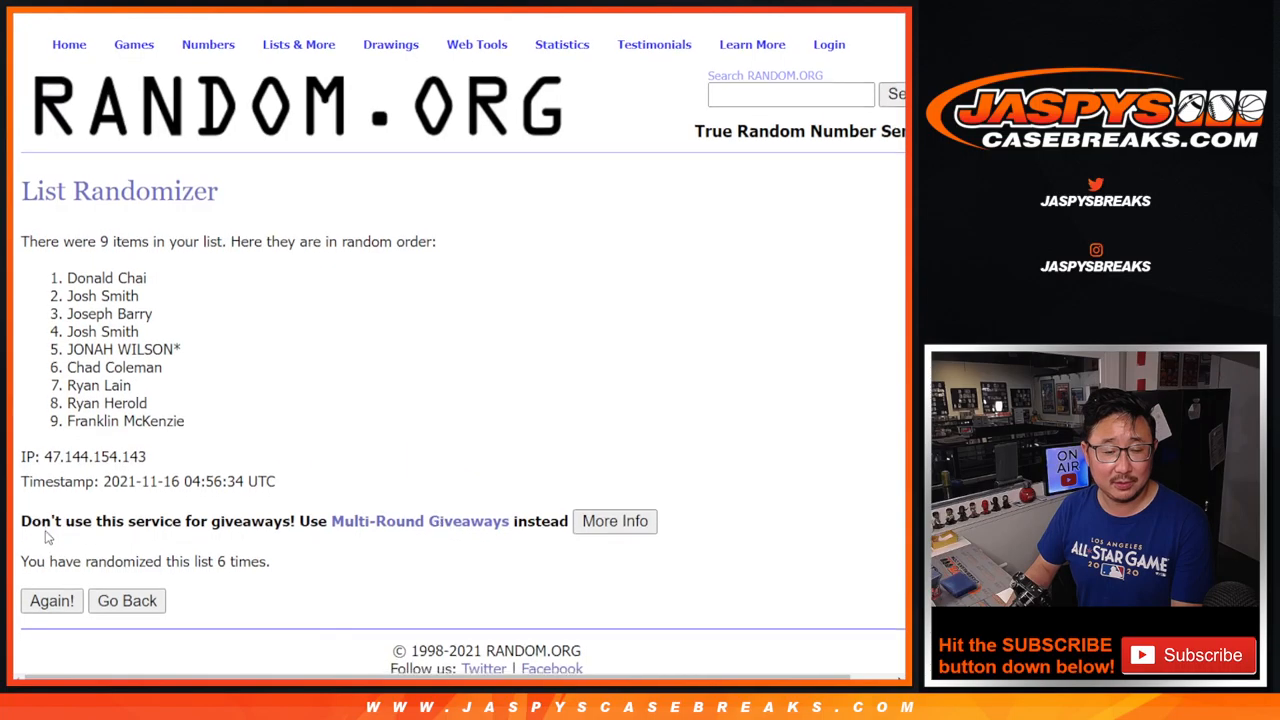
# Step: Reshuffle the nine names once more with Again!, then select the final randomized list
pyautogui.click(52, 600)
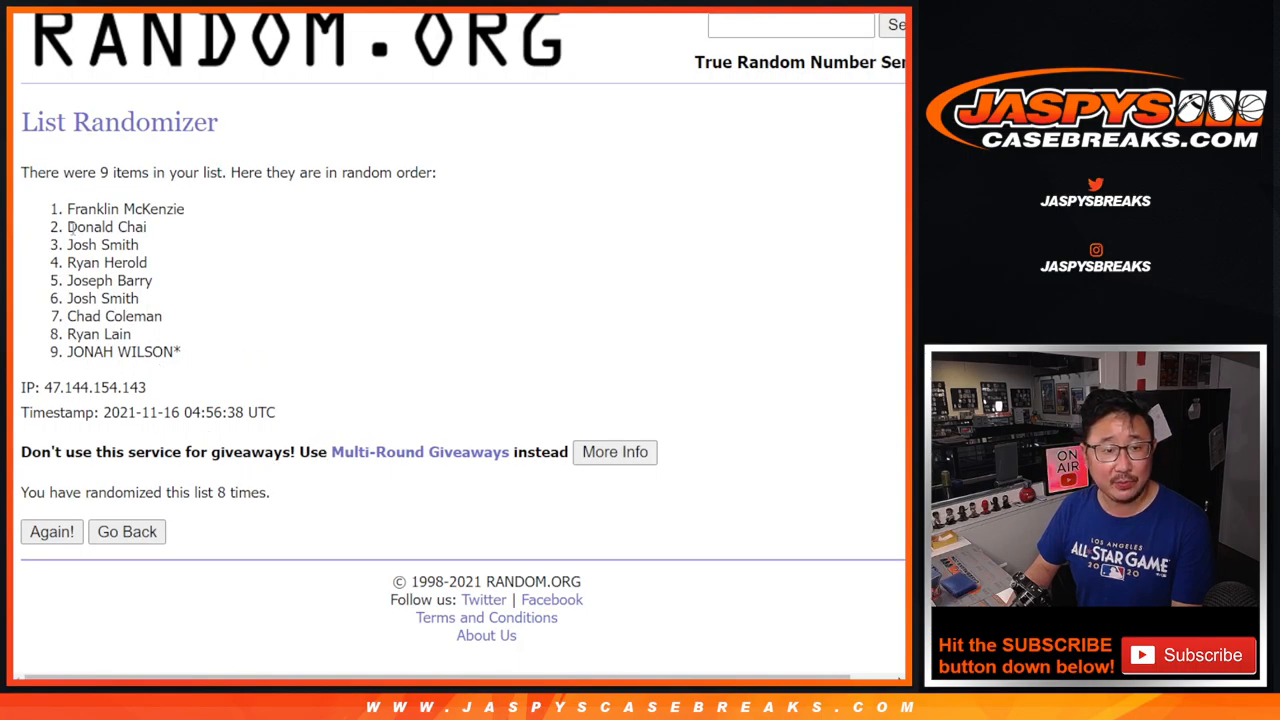
pyautogui.moveTo(68, 208); pyautogui.dragTo(180, 352)
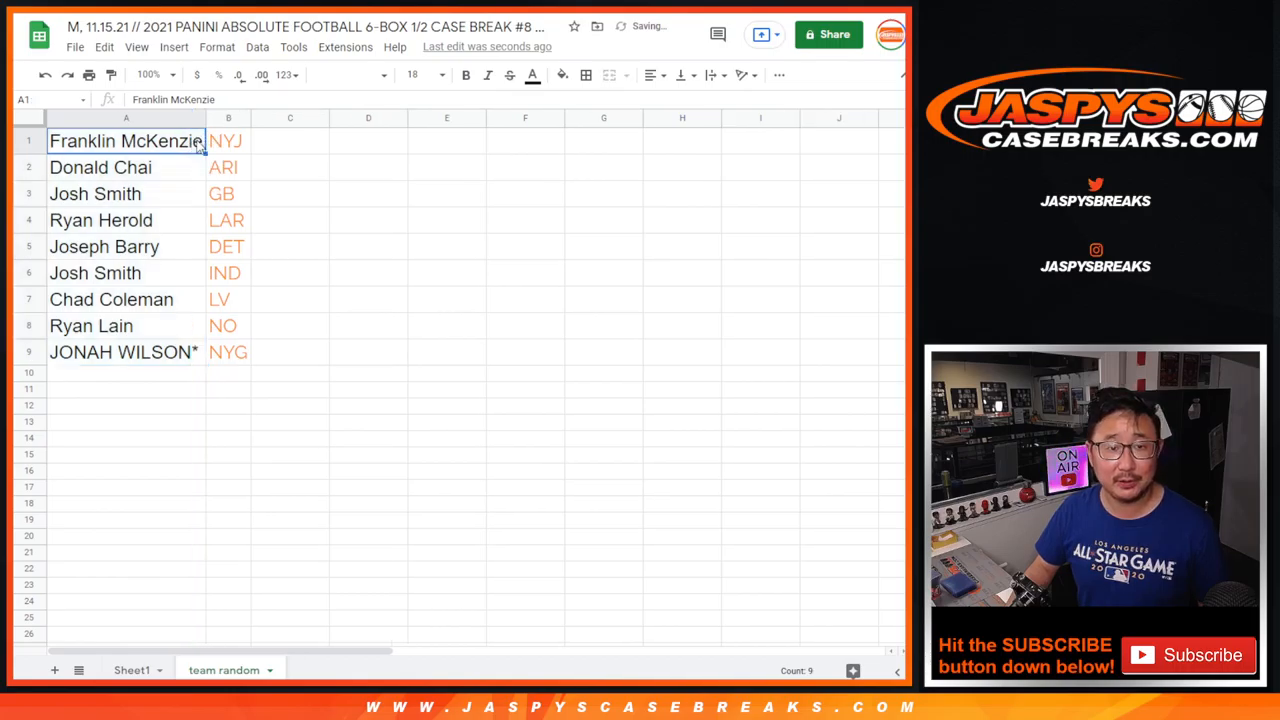
# Step: Mark Franklin McKenzie with ^ and enter NYJ, then highlight the Ryan Herold–LAR and Josh Smith–IND rows
pyautogui.write('^')
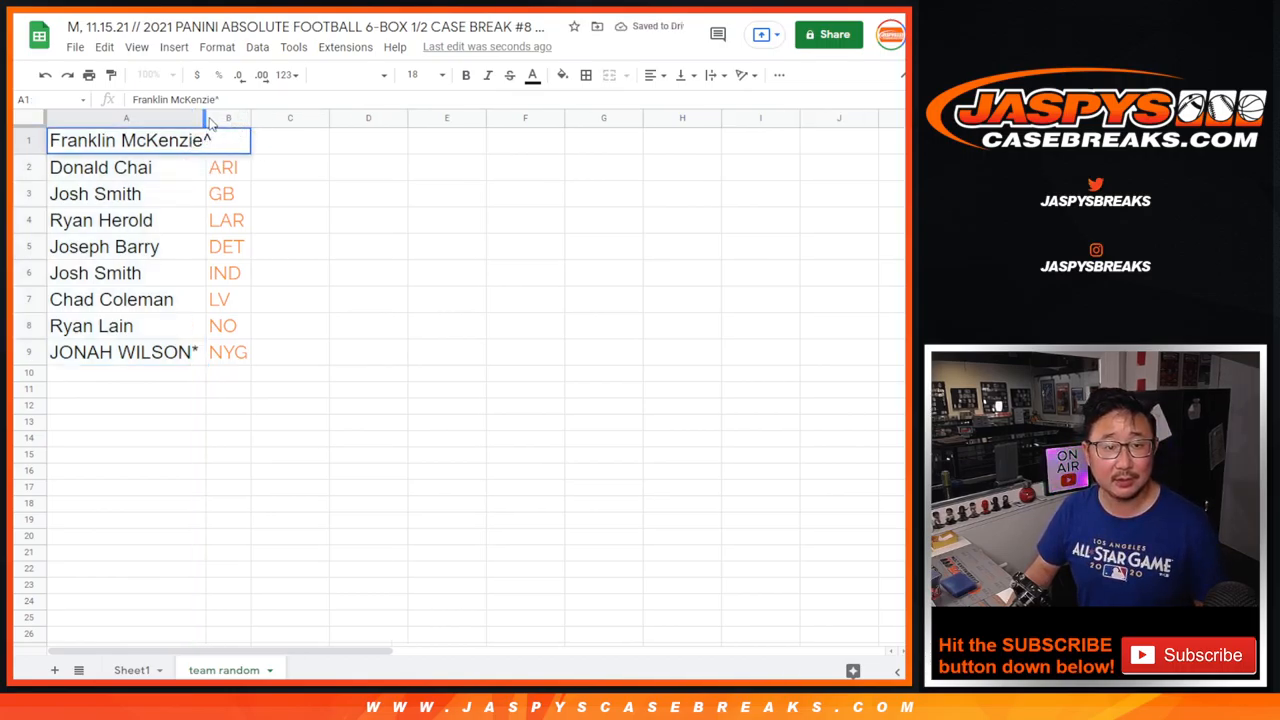
pyautogui.write('NYJ')
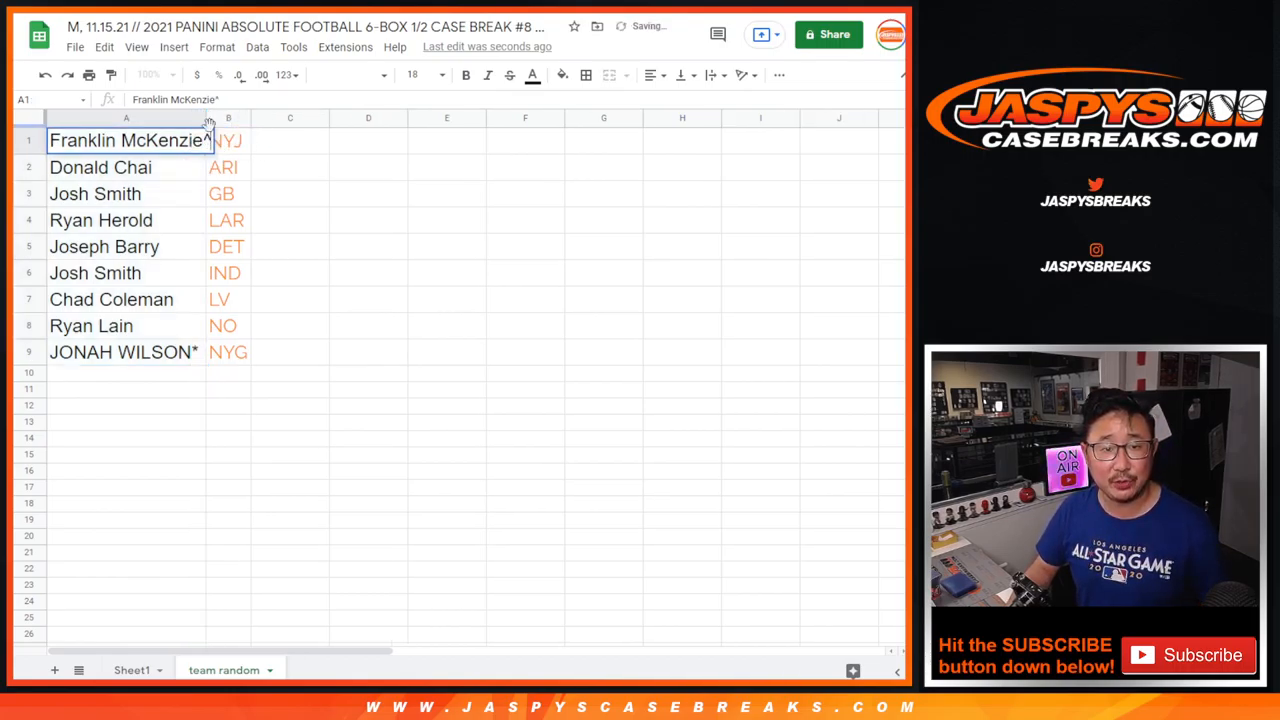
pyautogui.click(100, 220)
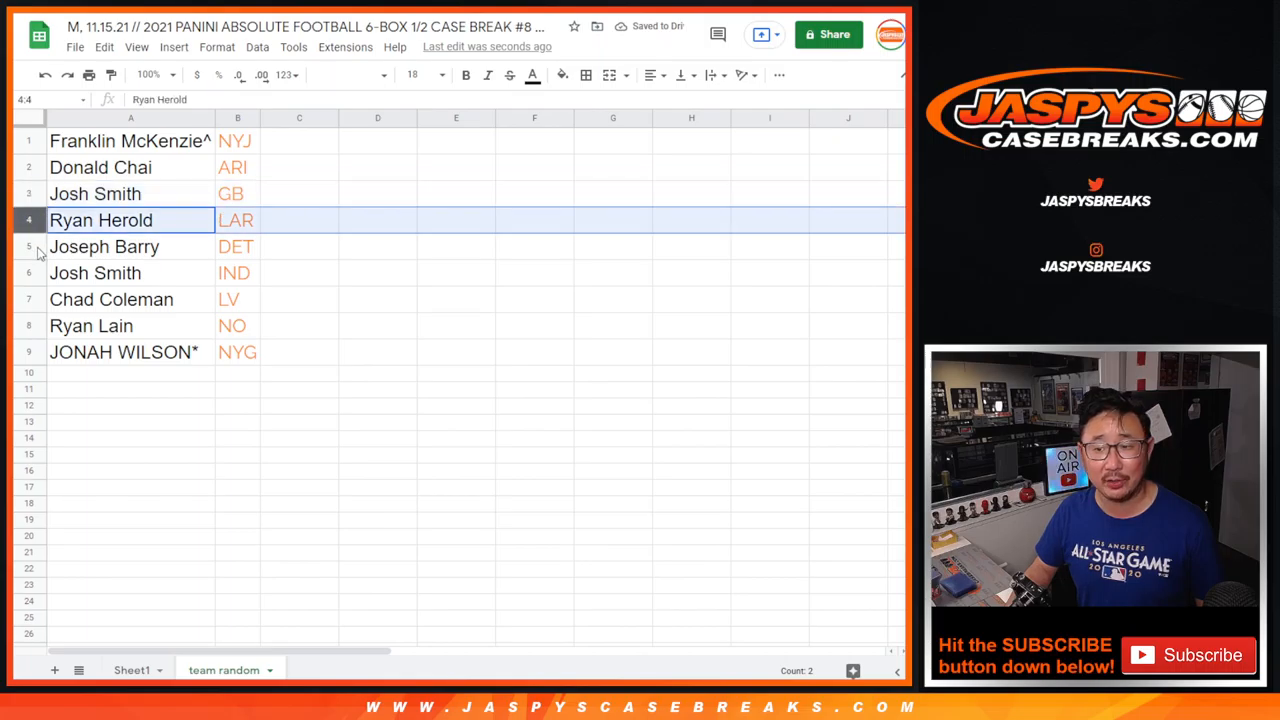
pyautogui.click(96, 272)
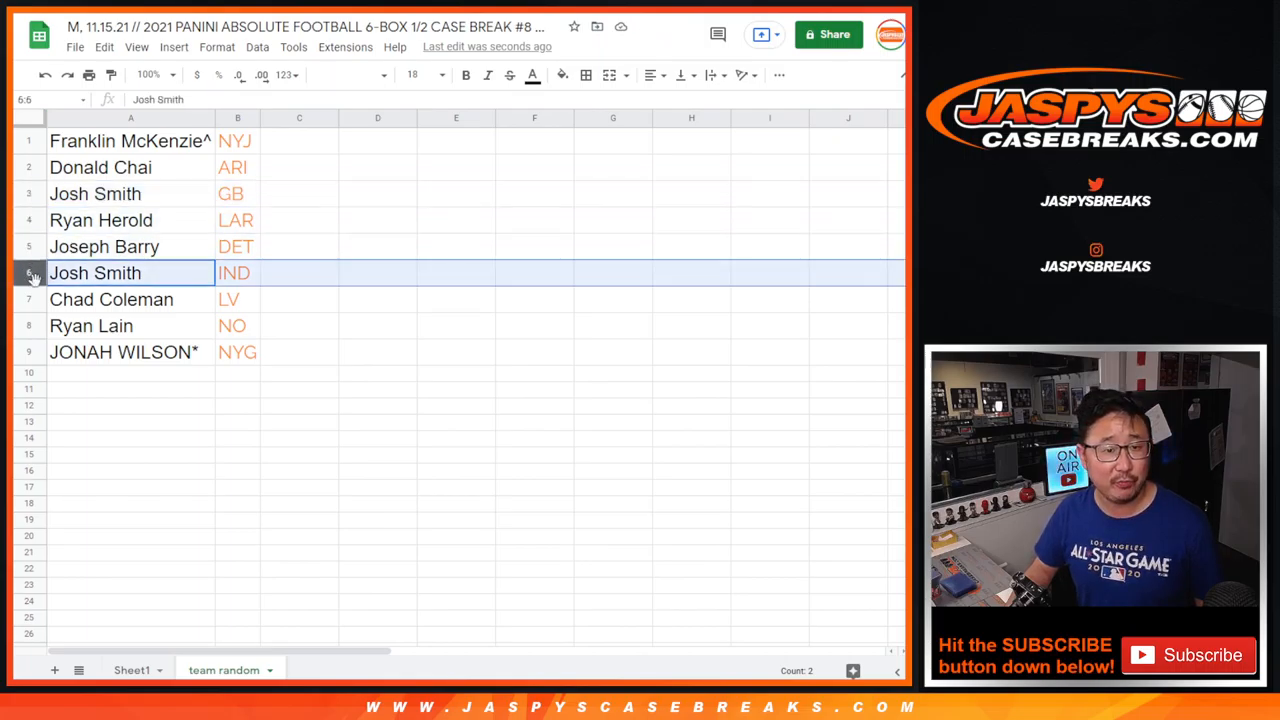